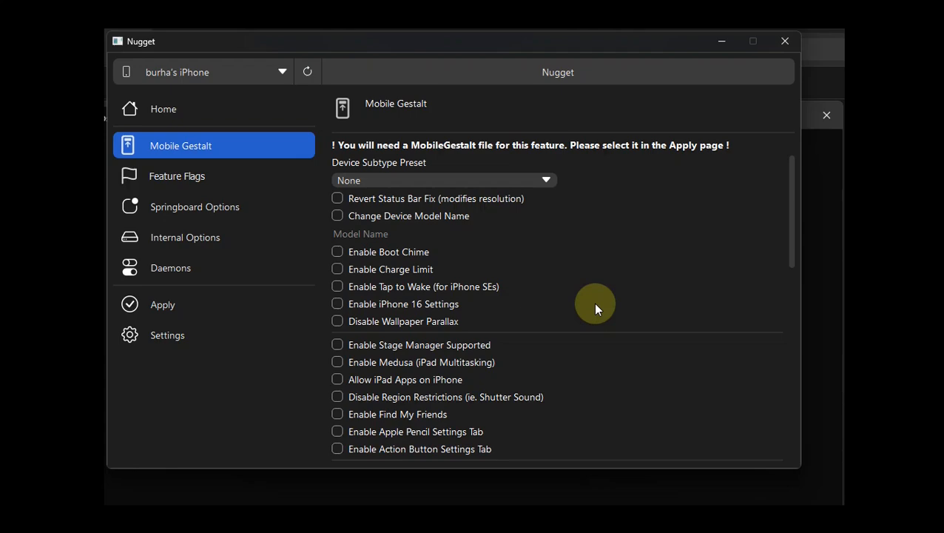
mouse_move(595, 302)
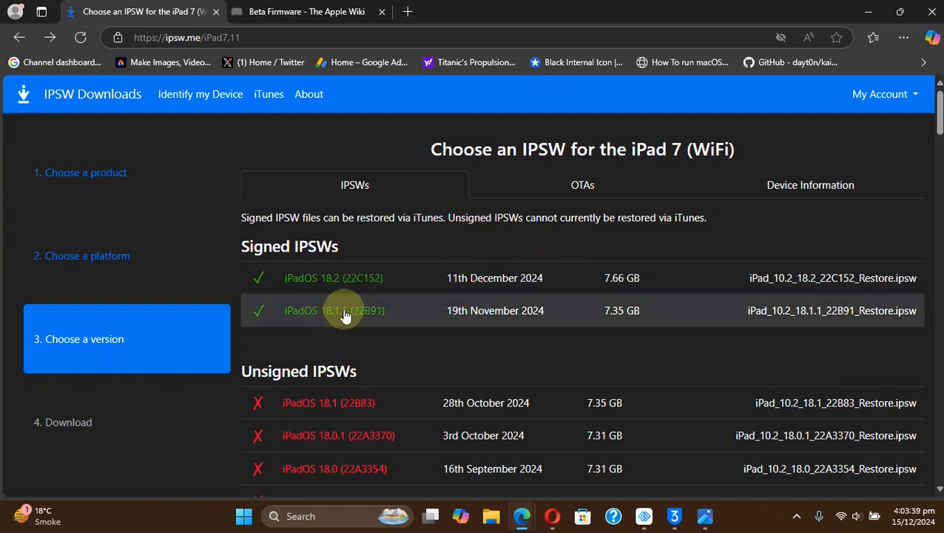
mouse_move(633, 333)
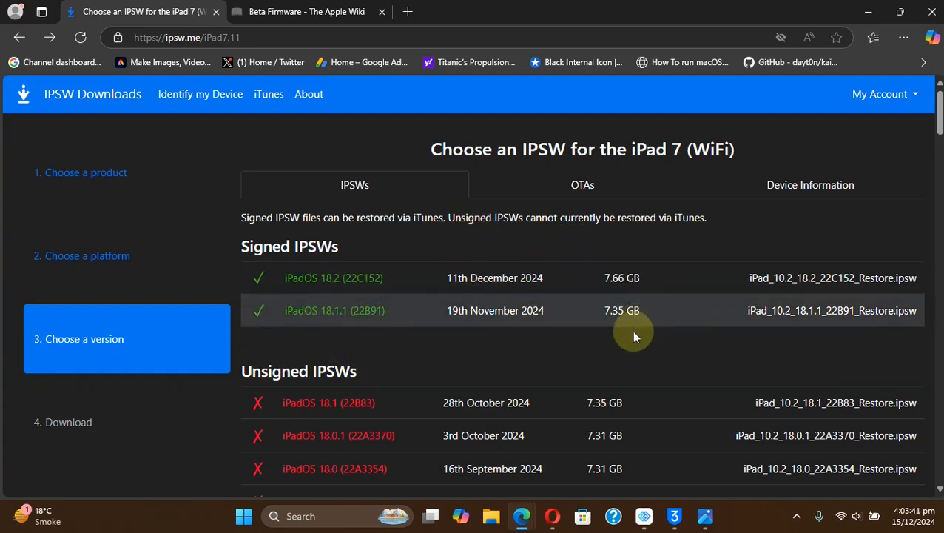
mouse_move(581, 352)
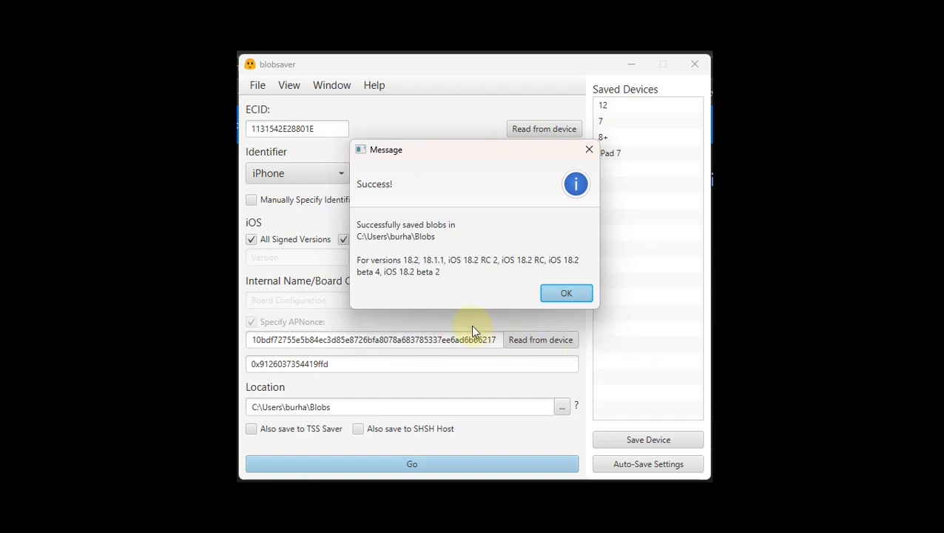
mouse_move(432, 287)
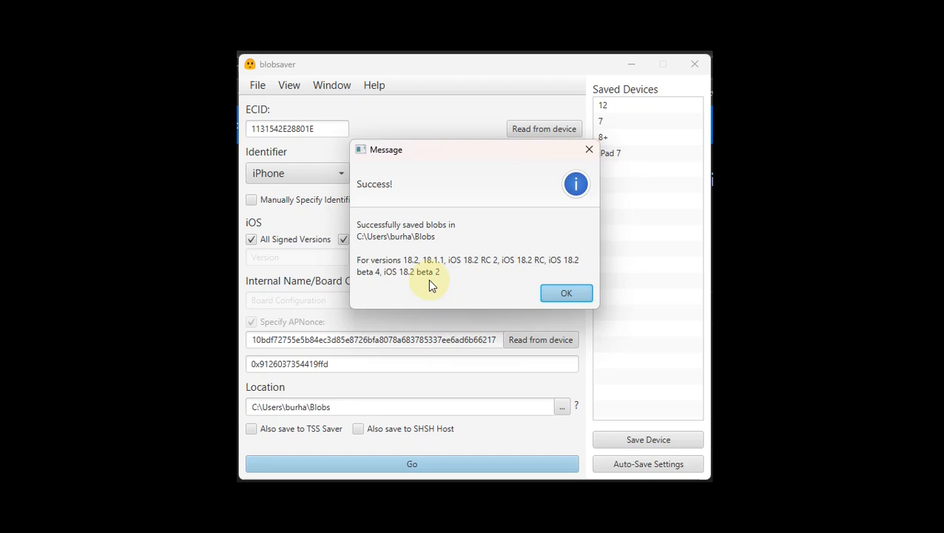
mouse_move(473, 299)
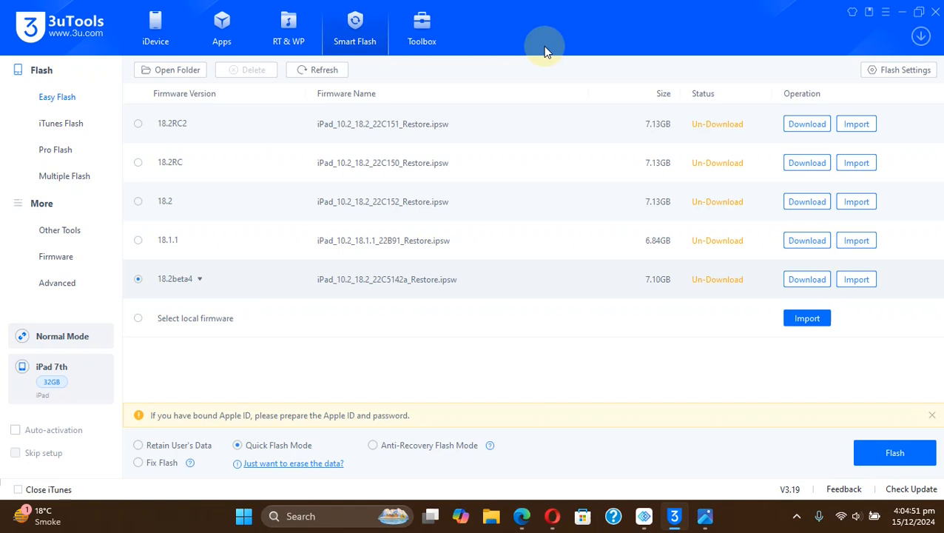
mouse_move(447, 349)
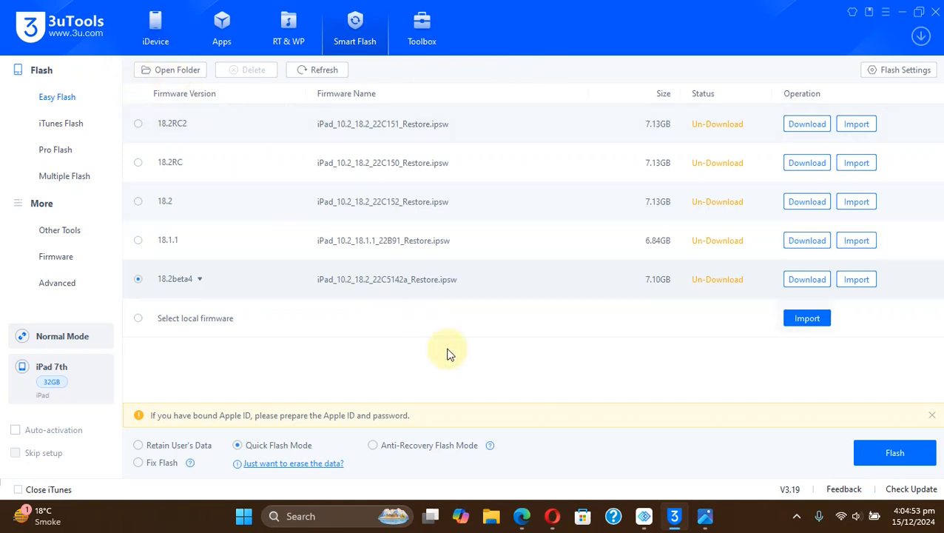
mouse_move(219, 284)
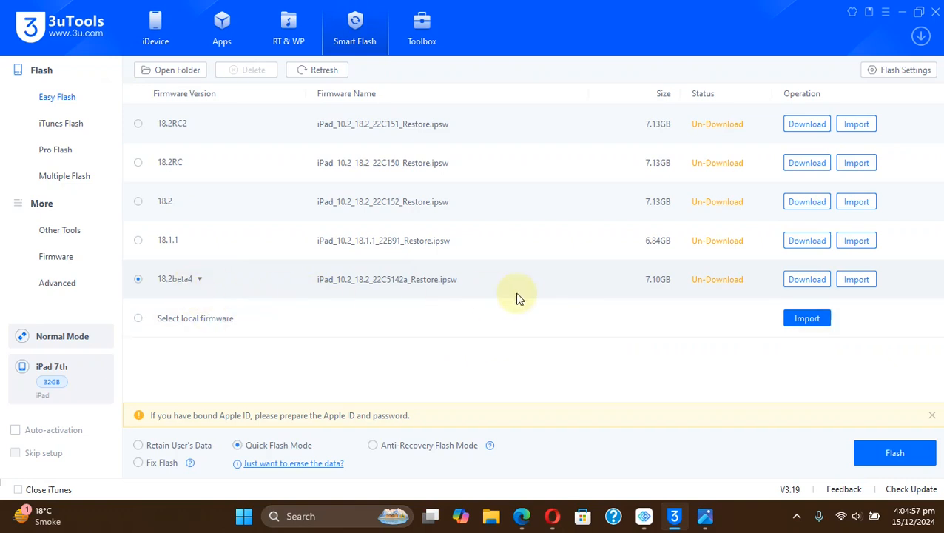
mouse_move(296, 284)
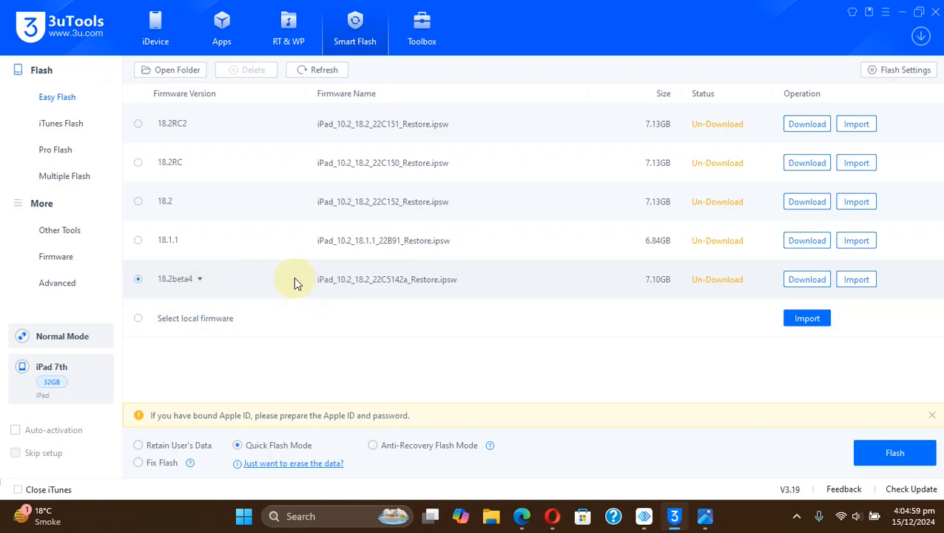
mouse_move(200, 285)
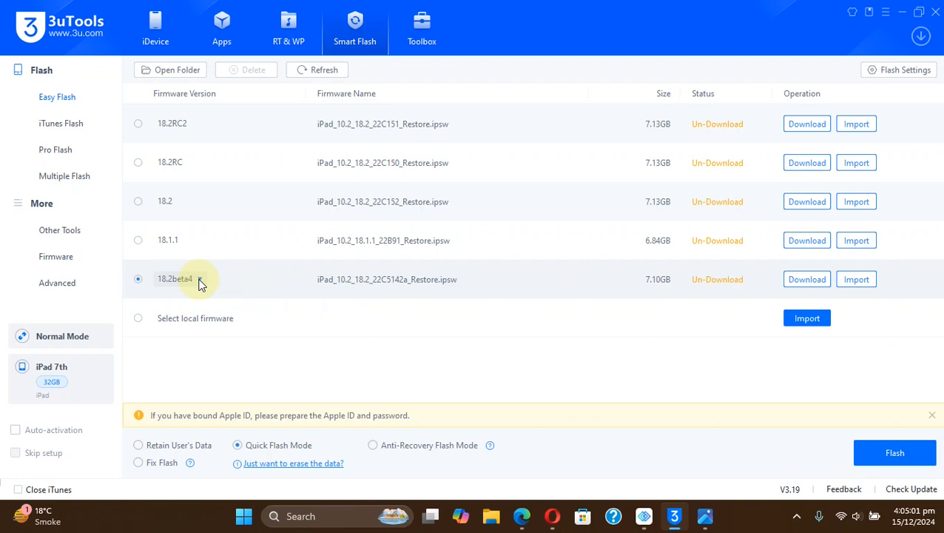
- Set the beta entry to 18.2beta2 (22C5125e), then choose 18.1.1 as the firmware to flash
click(198, 278)
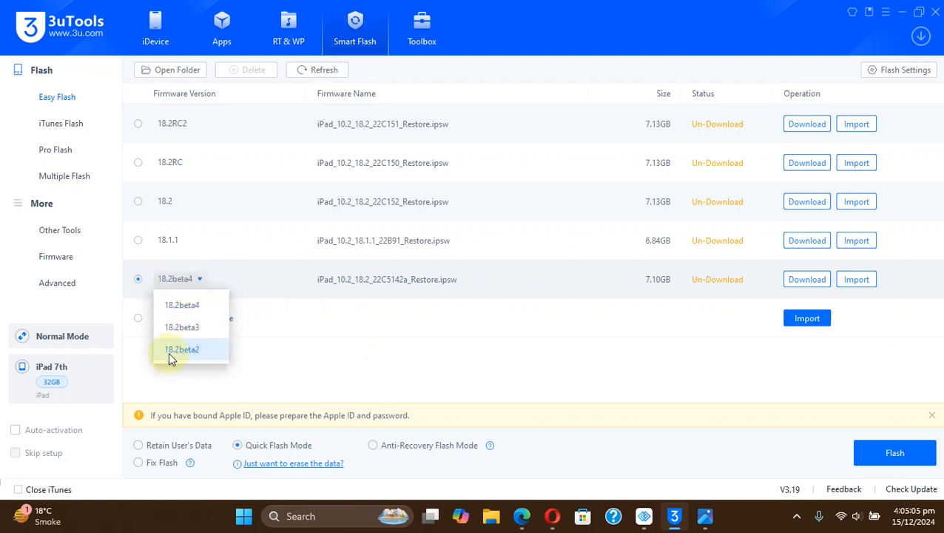
click(180, 350)
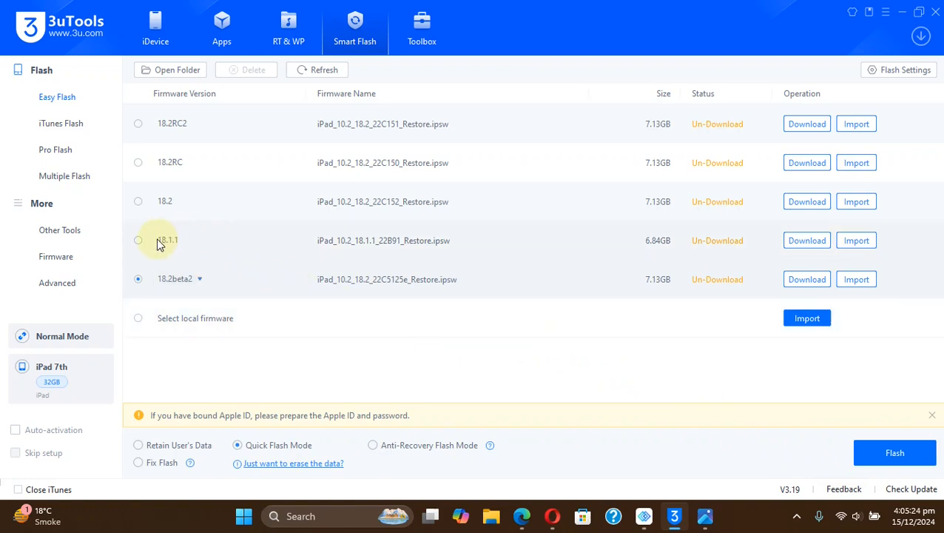
click(138, 239)
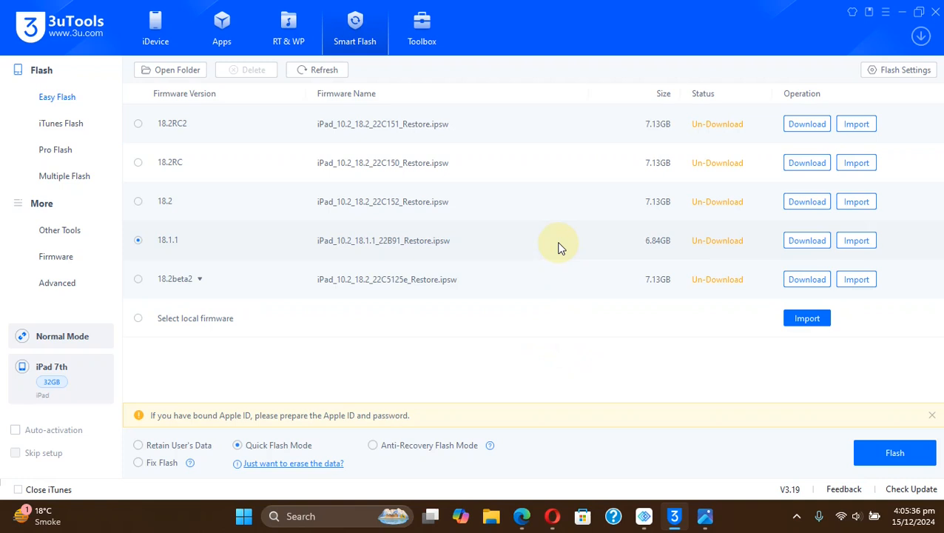
mouse_move(855, 240)
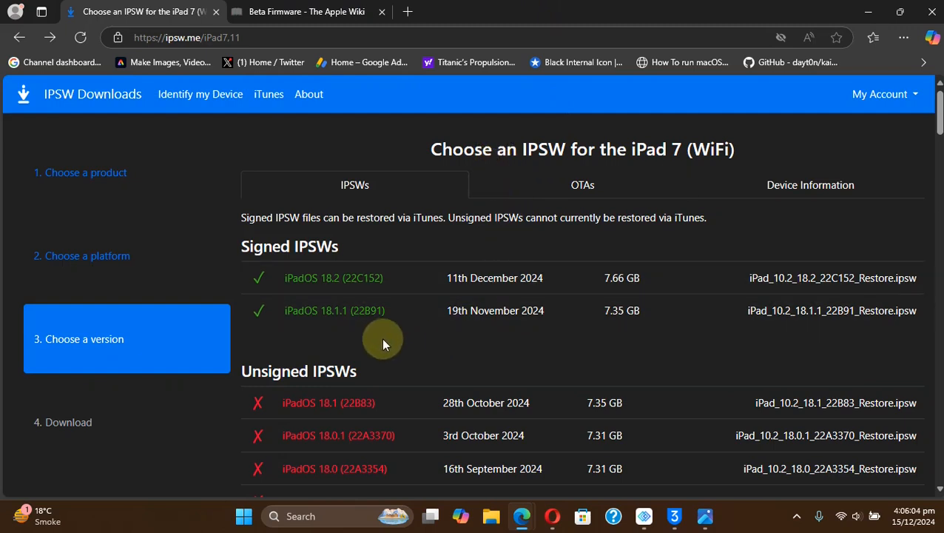
mouse_move(283, 141)
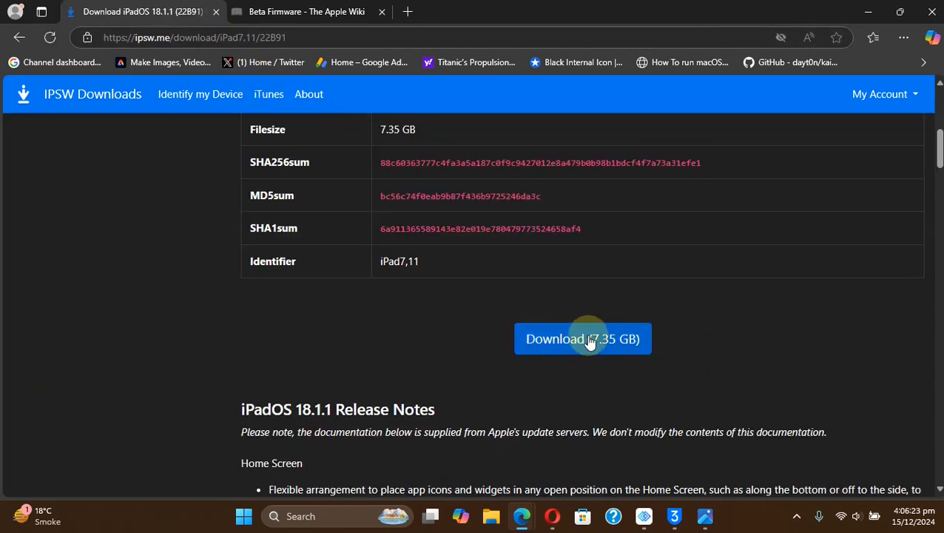
- Start the 7.35 GB iPadOS 18.1.1 IPSW download for the iPad 7,11 from ipsw.me
click(306, 12)
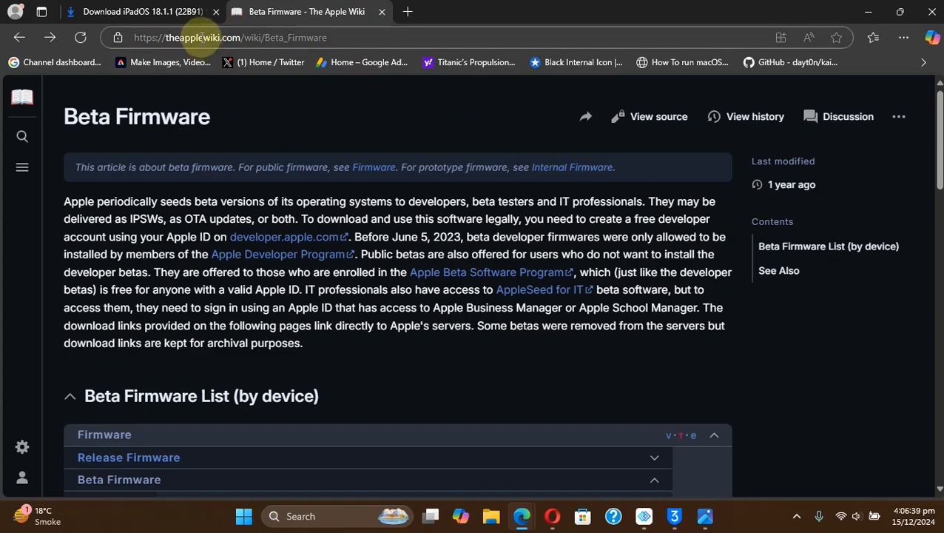
mouse_move(373, 131)
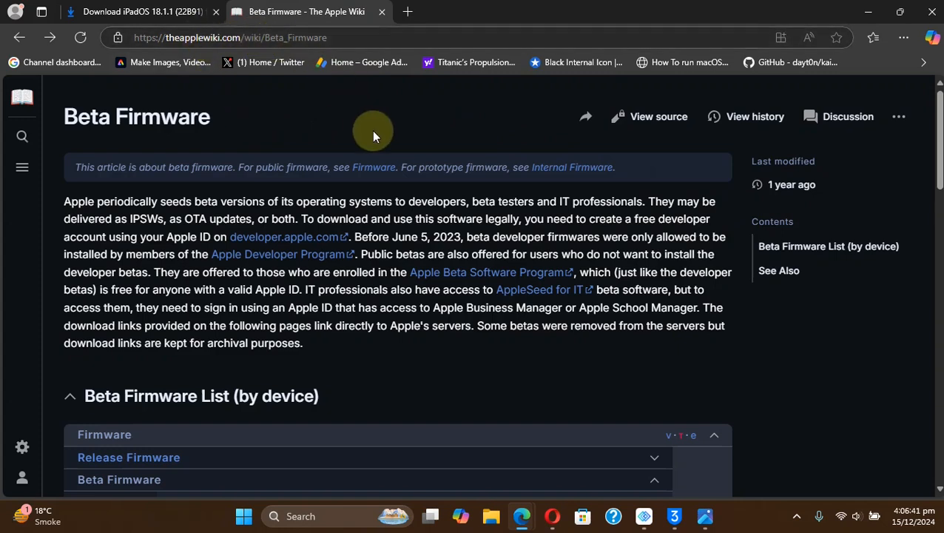
- Return to The Apple Wiki's Beta Firmware page and open the iPad 18.x beta list
click(133, 12)
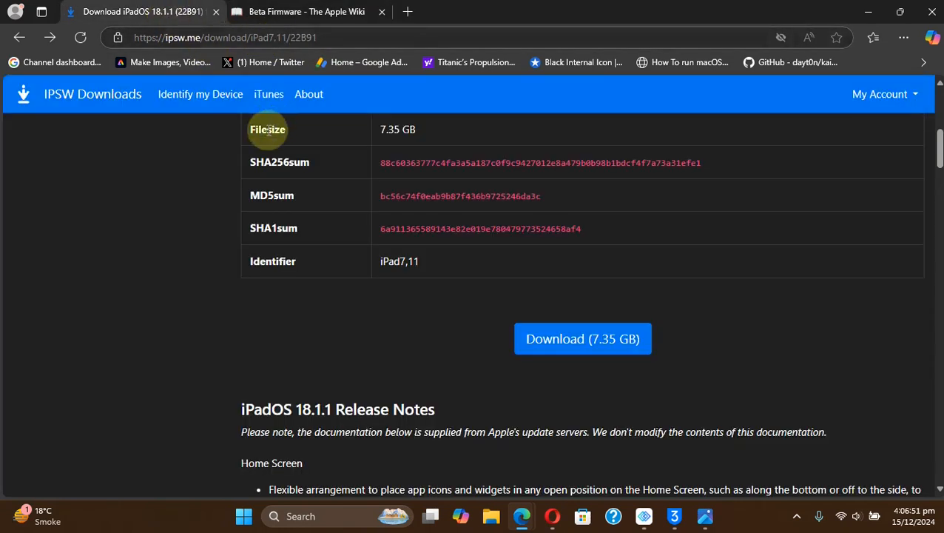
click(306, 12)
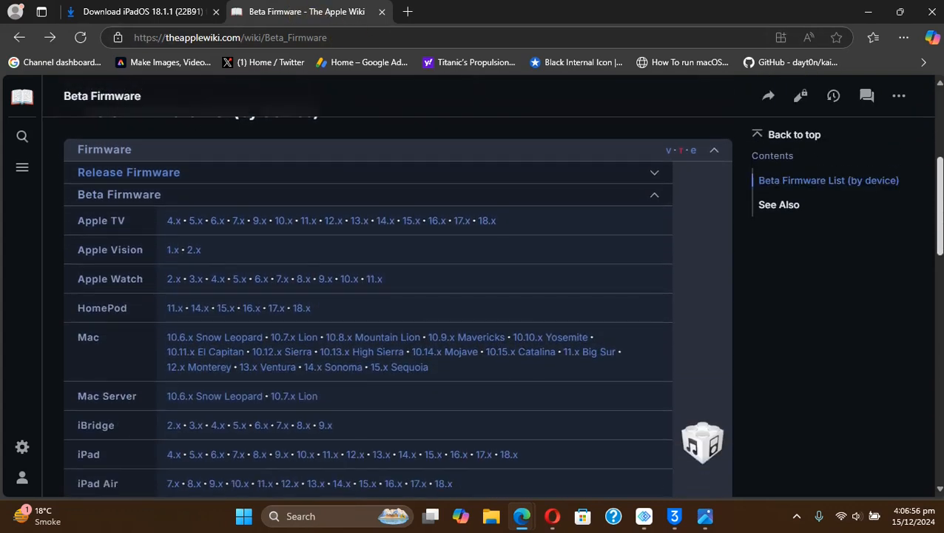
scroll(down, 3)
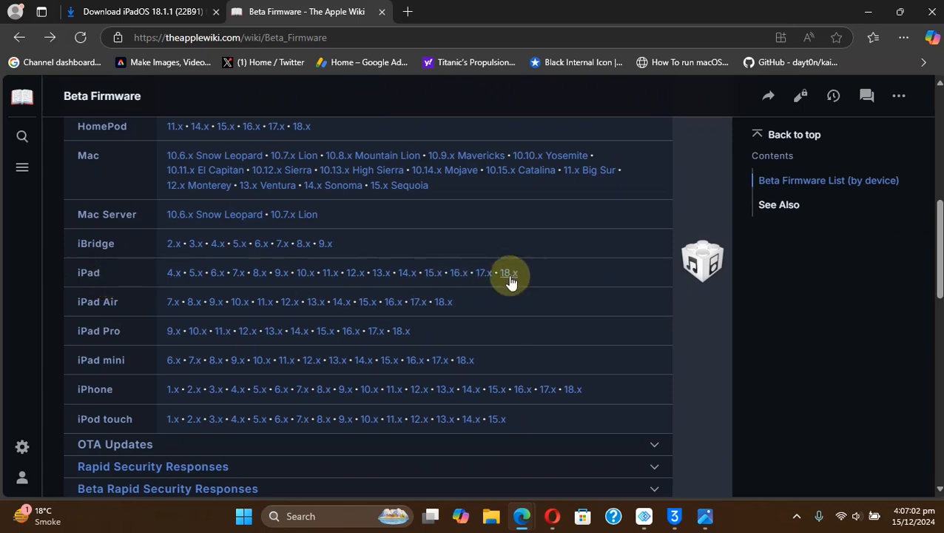
click(509, 272)
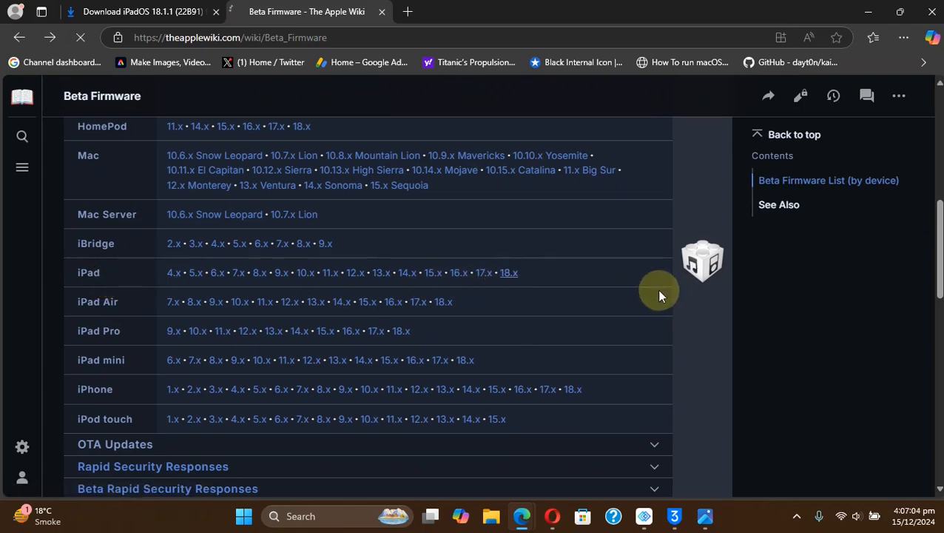
click(509, 272)
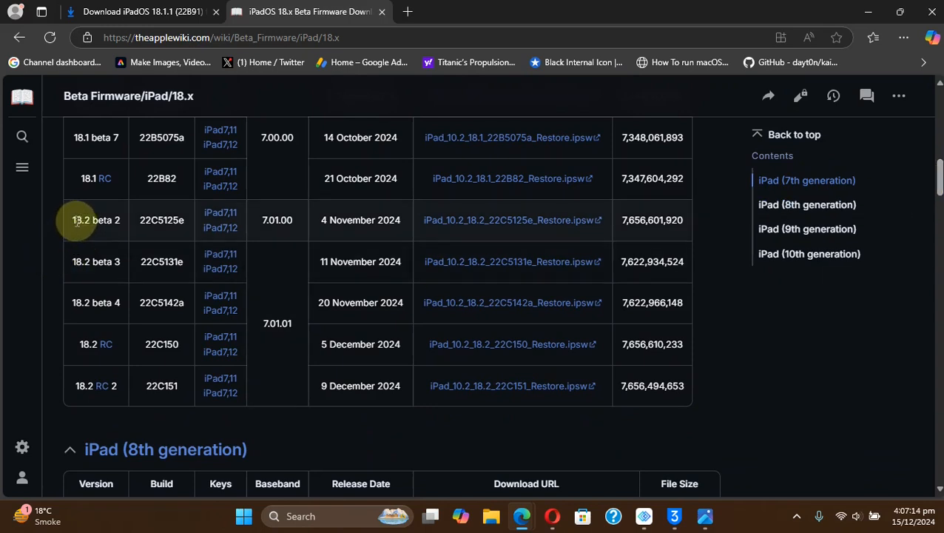
mouse_move(452, 238)
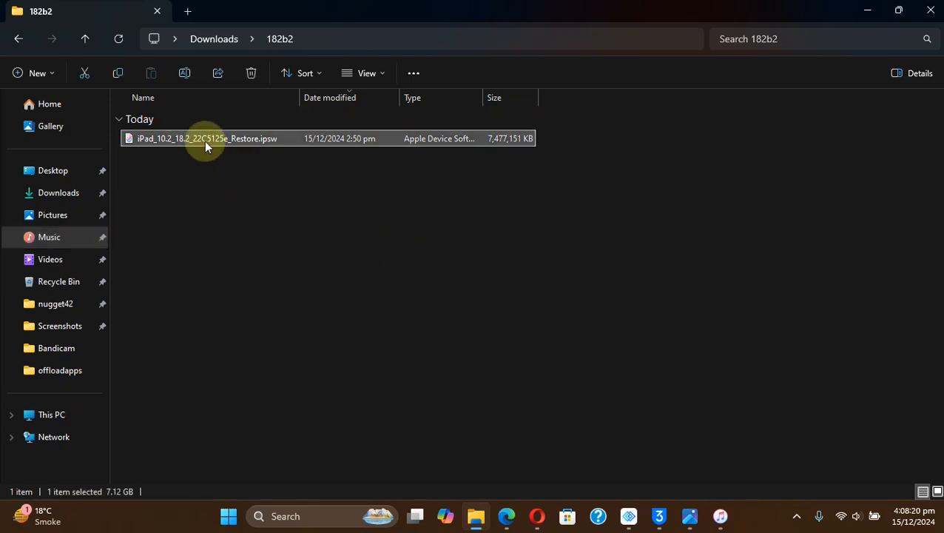
mouse_move(279, 243)
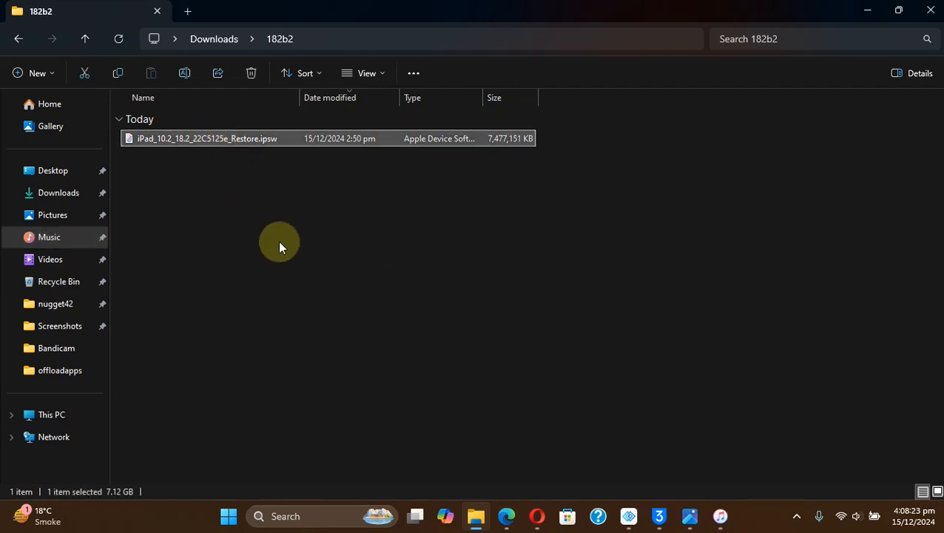
mouse_move(533, 259)
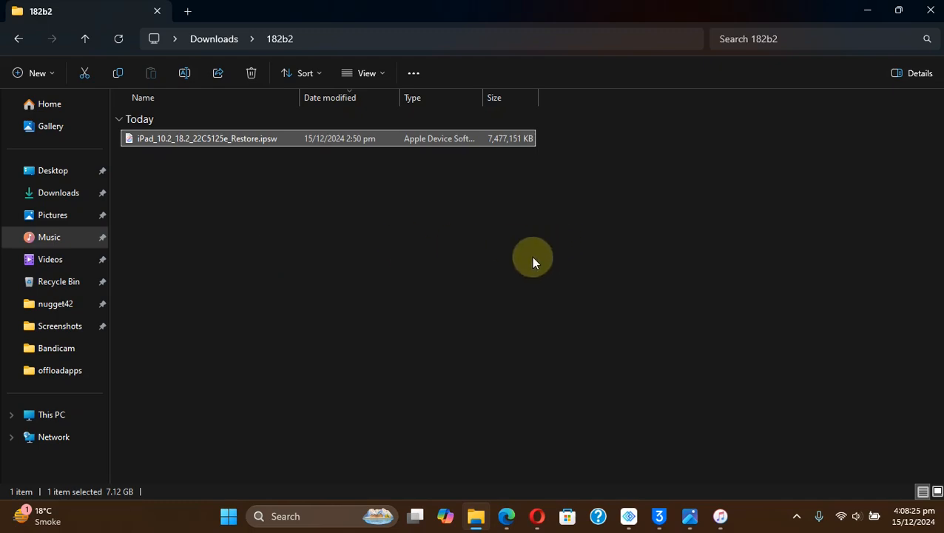
mouse_move(475, 216)
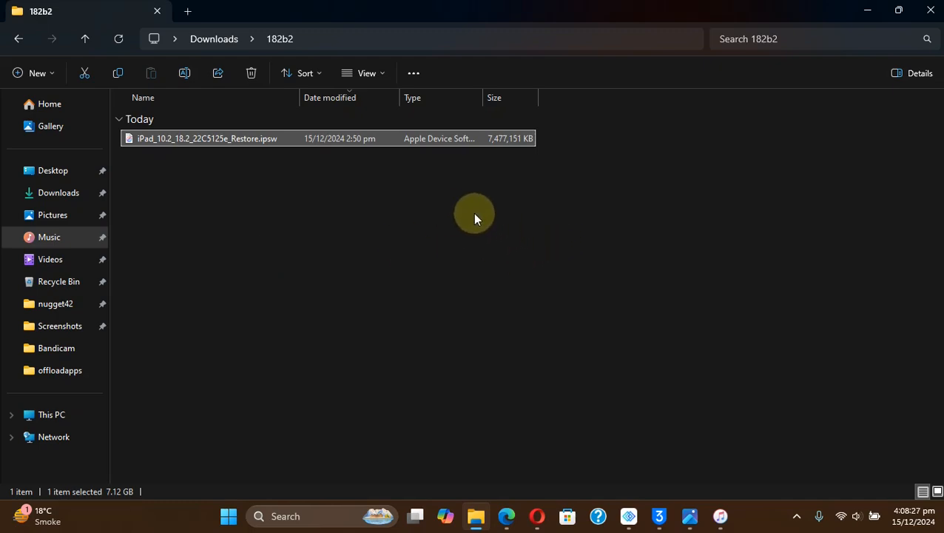
- Switch from the 182b2 folder with the 22C5125e restore IPSW to the iPad summary in iTunes
click(719, 515)
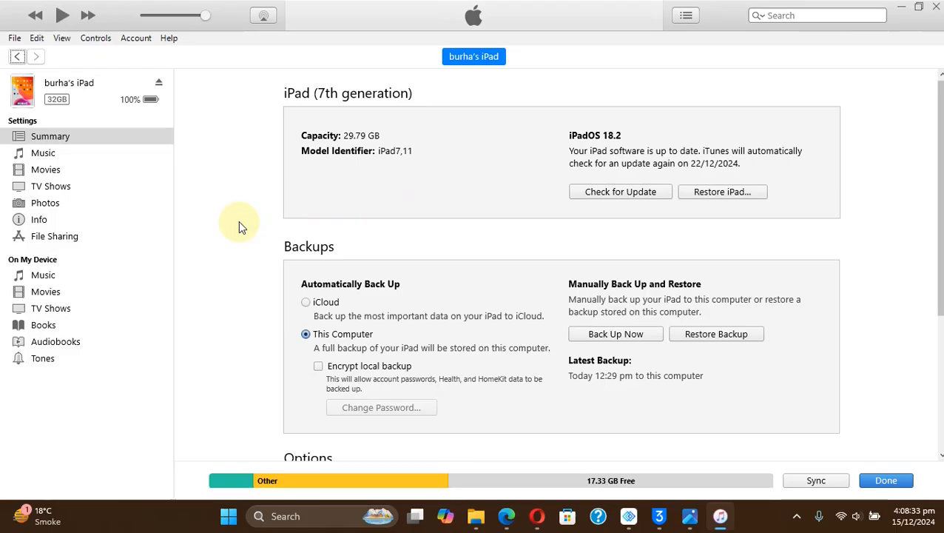
mouse_move(231, 151)
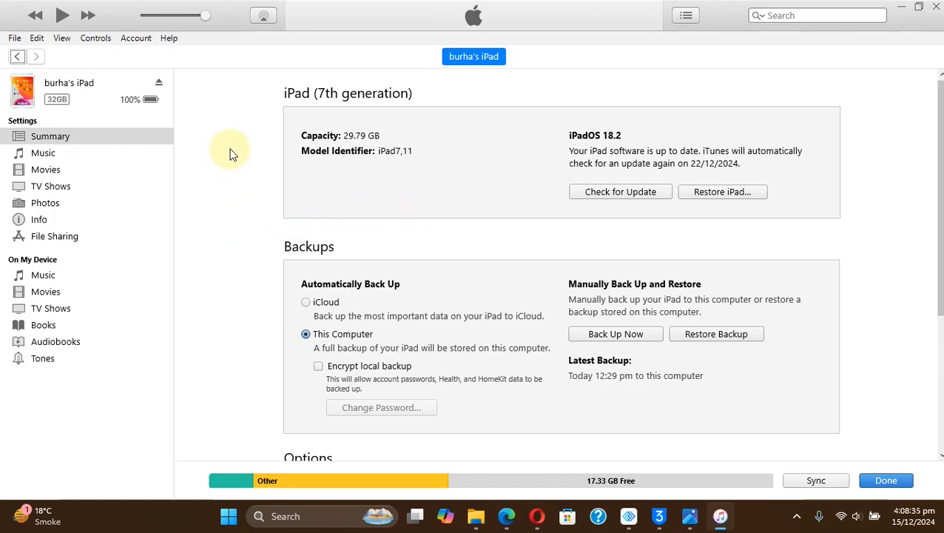
mouse_move(265, 210)
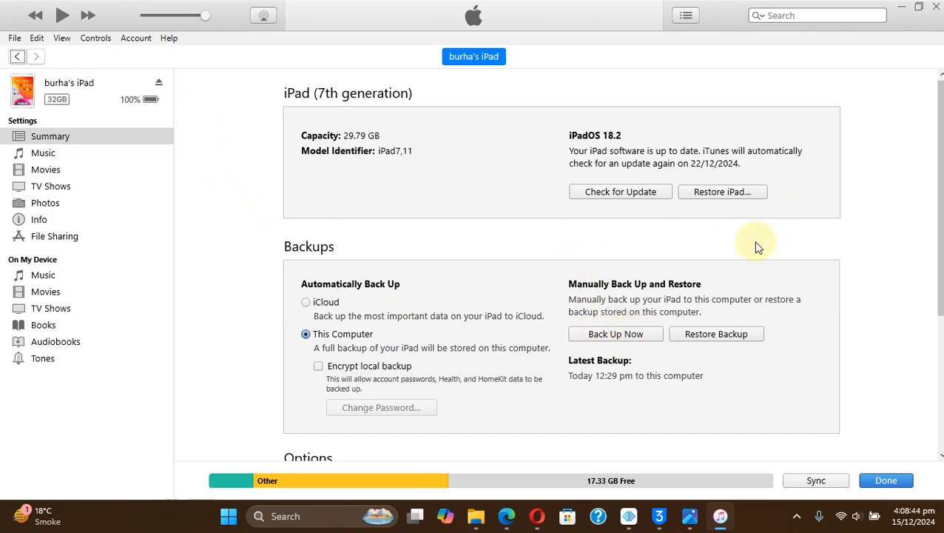
mouse_move(723, 192)
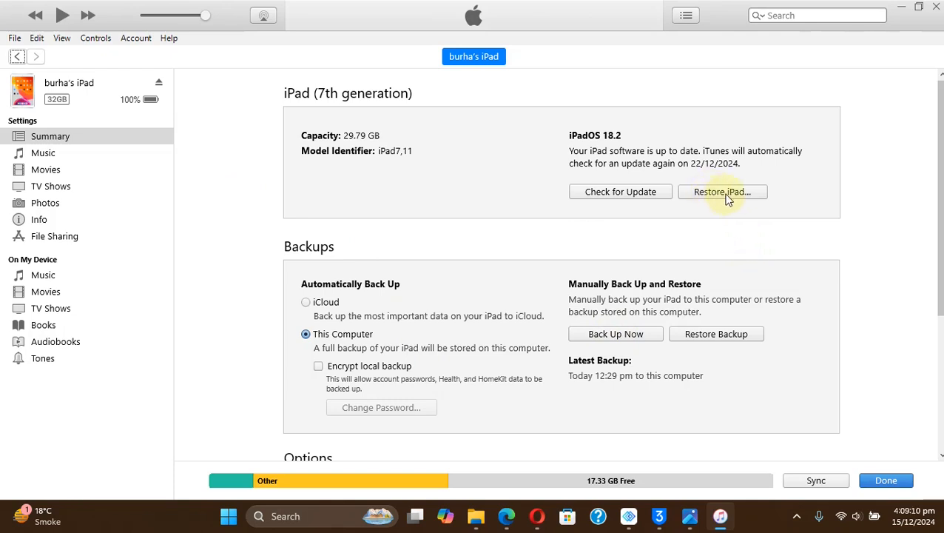
mouse_move(459, 185)
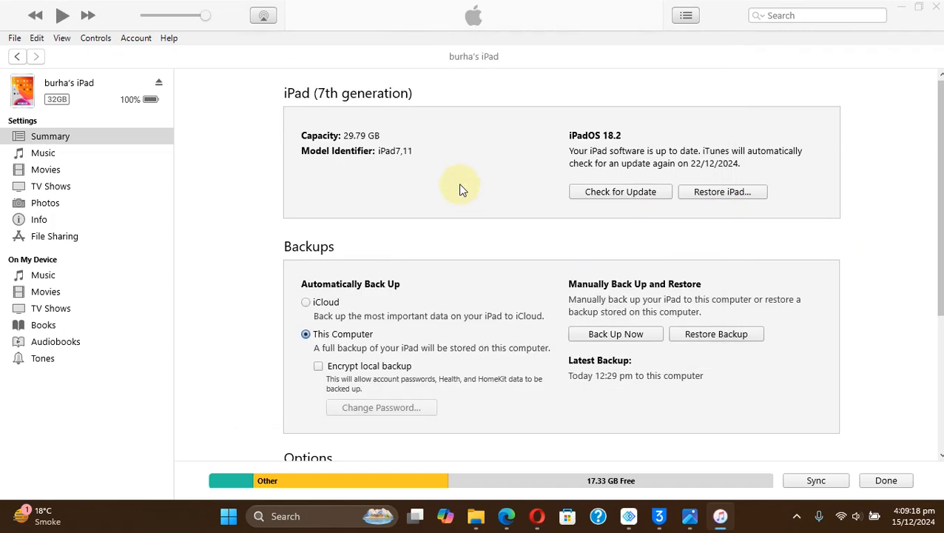
- Leave the iTunes summary showing iPadOS 18.2 and return to 3uTools' Easy Flash list
click(722, 192)
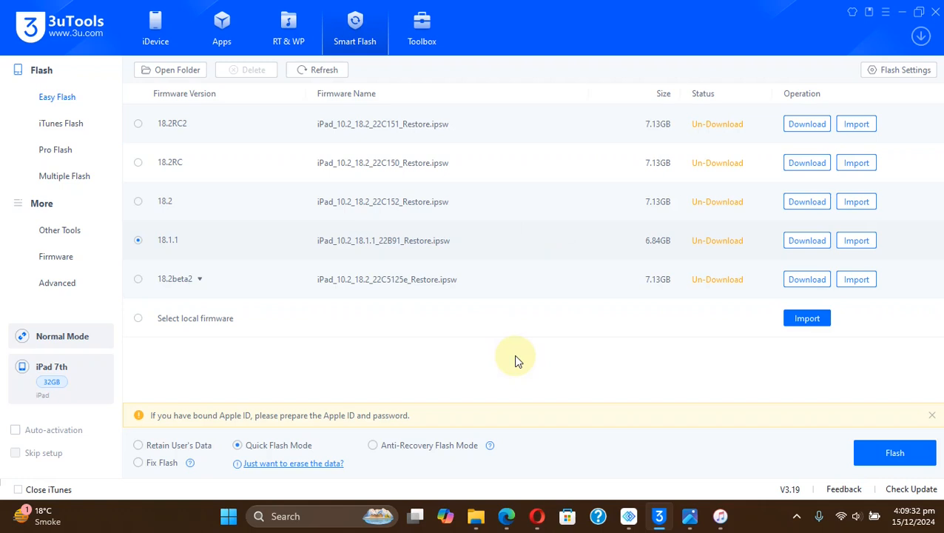
mouse_move(429, 329)
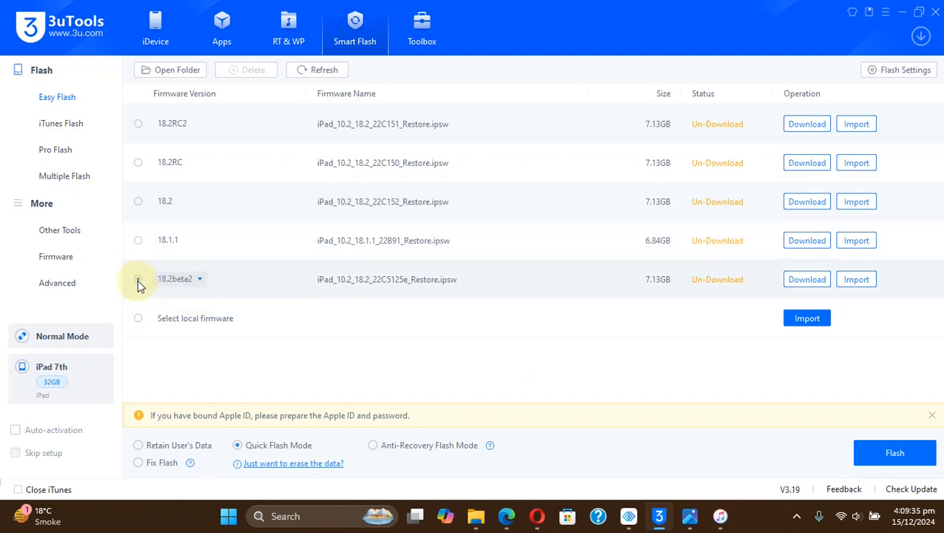
- Import the local 18.2beta2 restore file and start a Quick Flash Mode flash of it
click(200, 279)
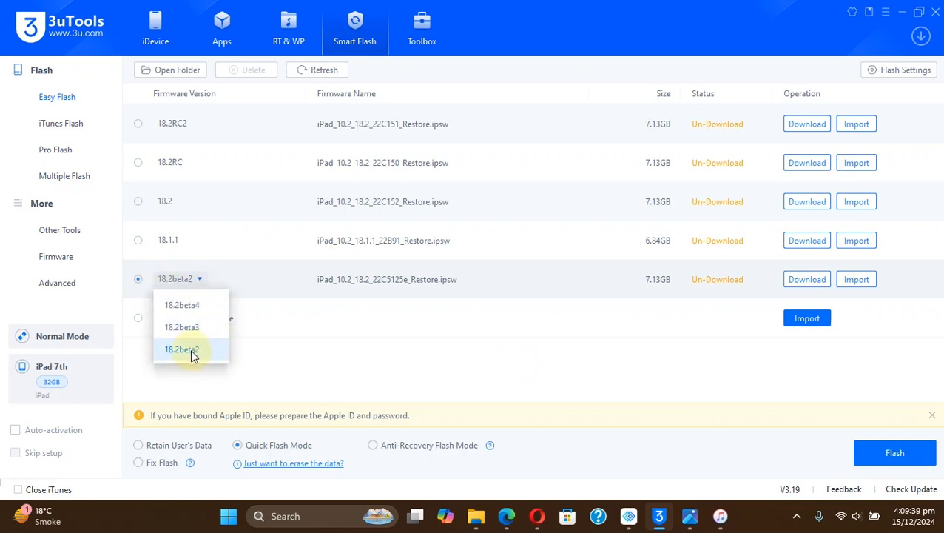
click(181, 349)
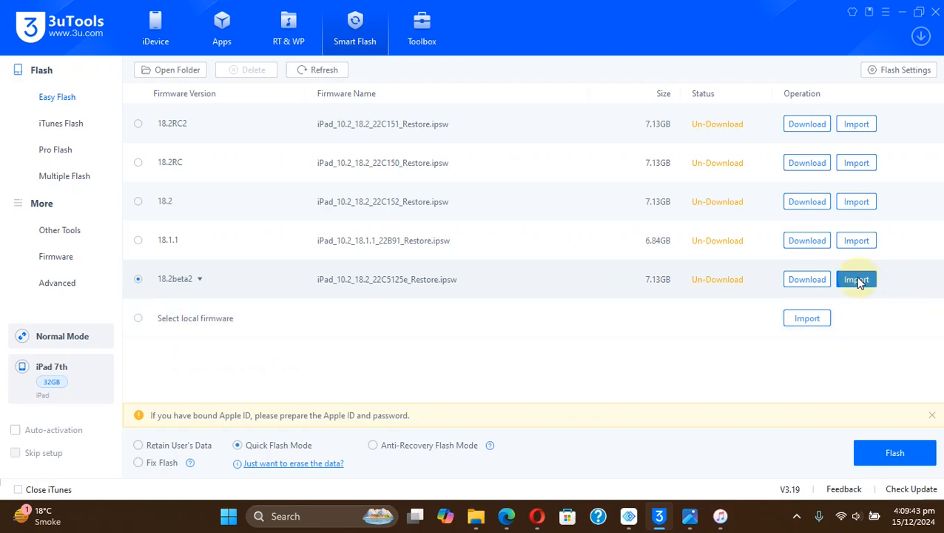
click(855, 279)
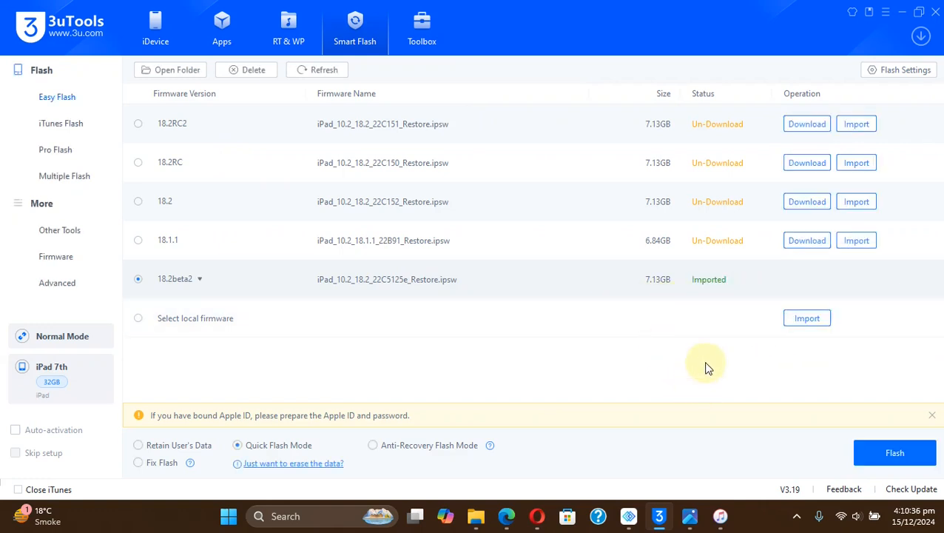
mouse_move(725, 293)
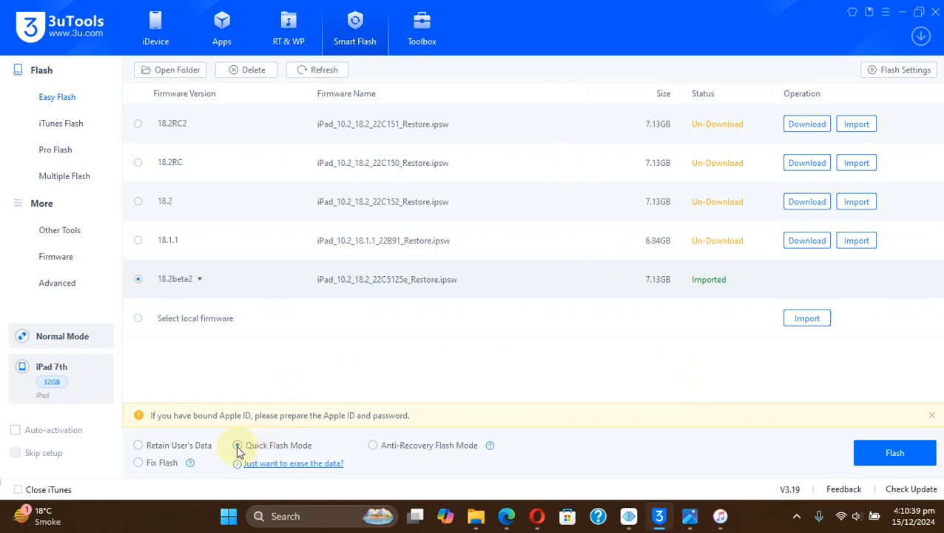
click(237, 444)
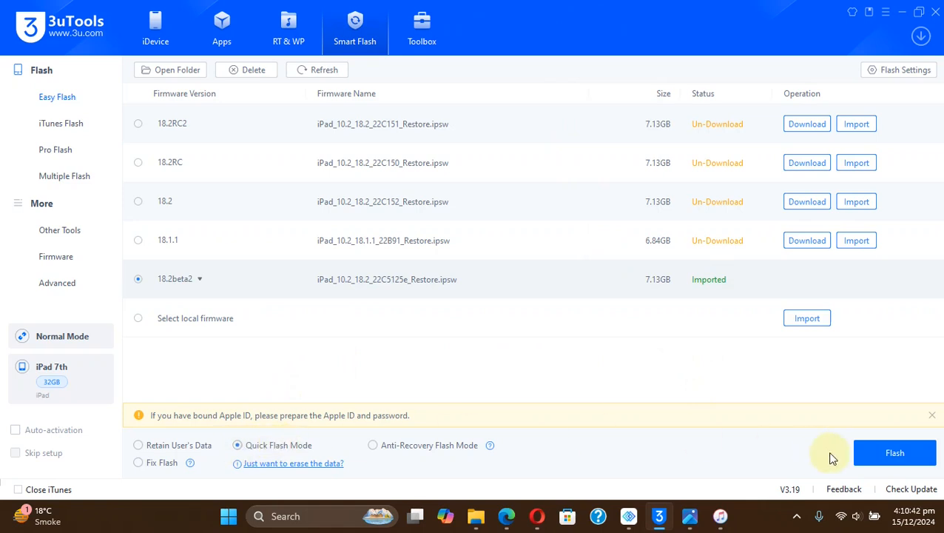
click(894, 453)
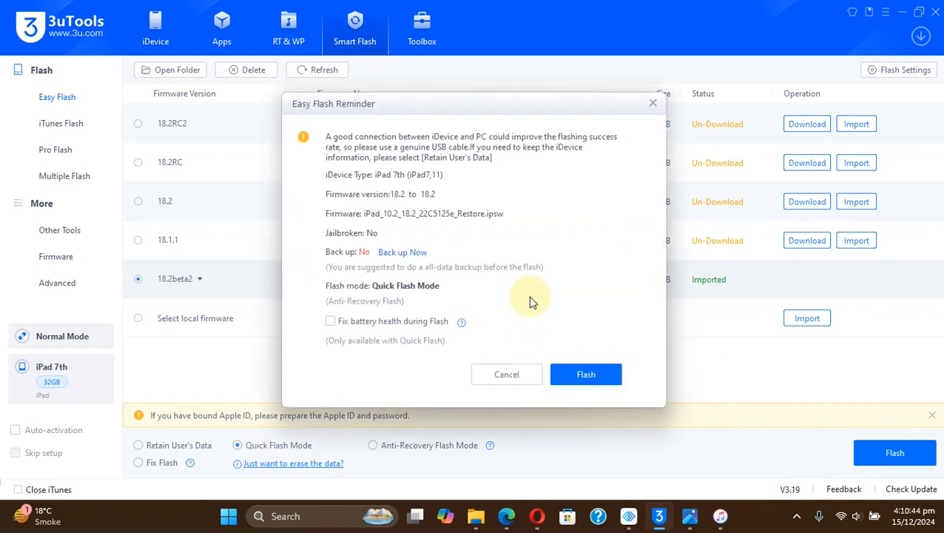
mouse_move(537, 299)
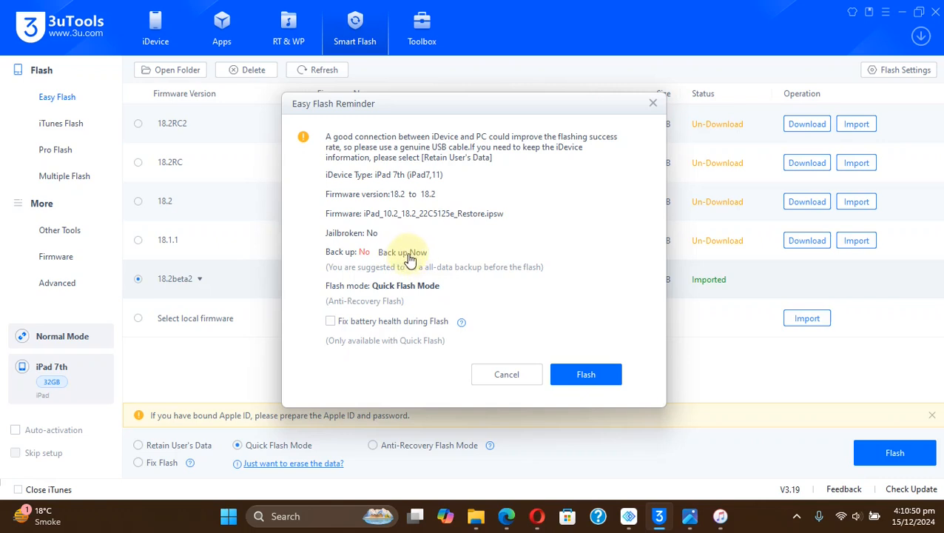
mouse_move(391, 199)
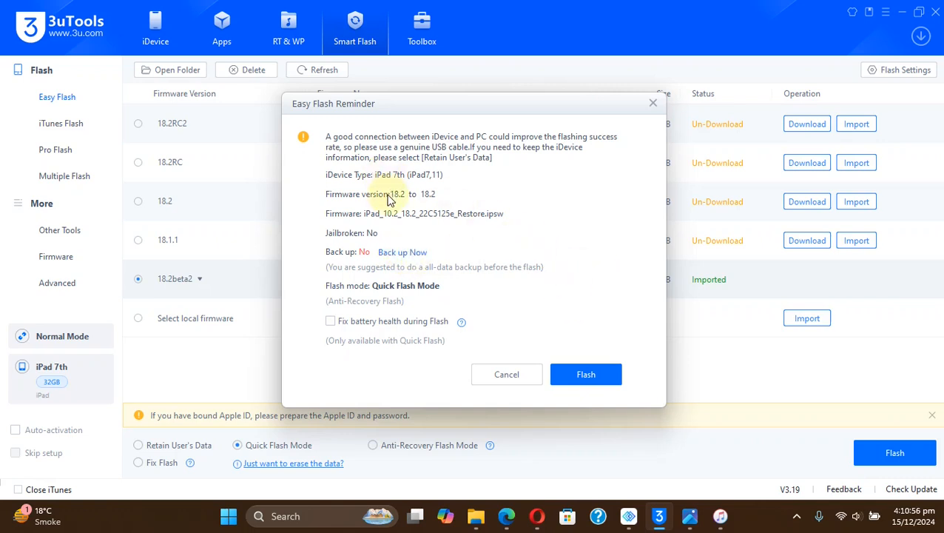
mouse_move(397, 205)
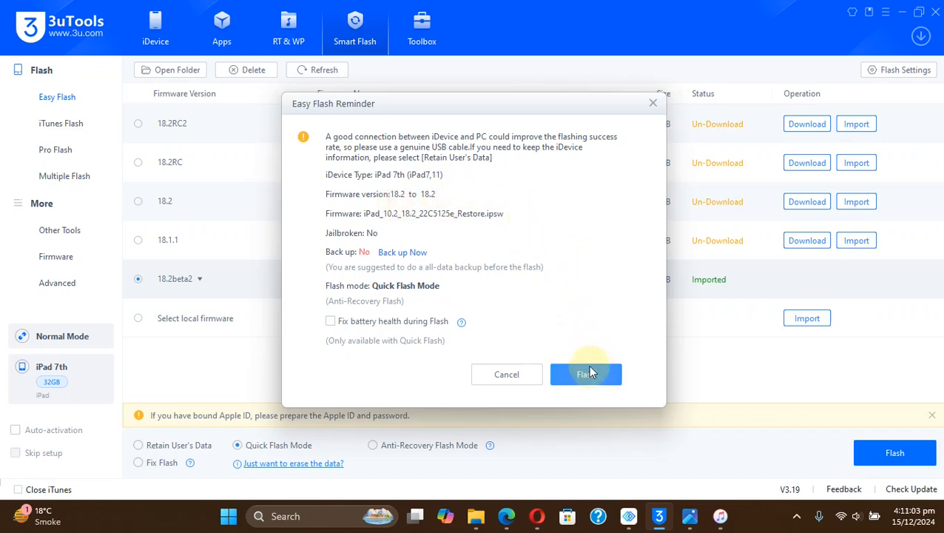
- Confirm the Easy Flash Reminder to begin quick-flashing the 18.2 beta 2 firmware
click(586, 373)
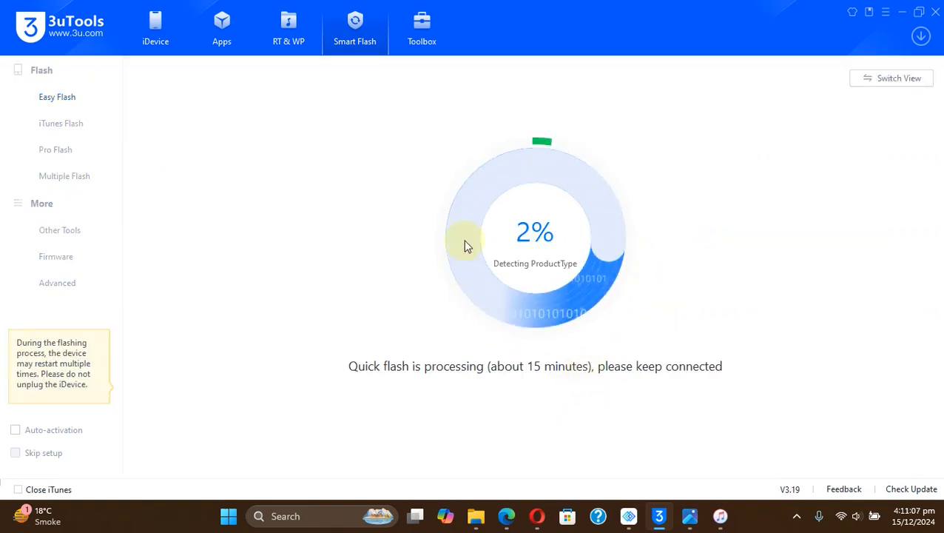
mouse_move(666, 224)
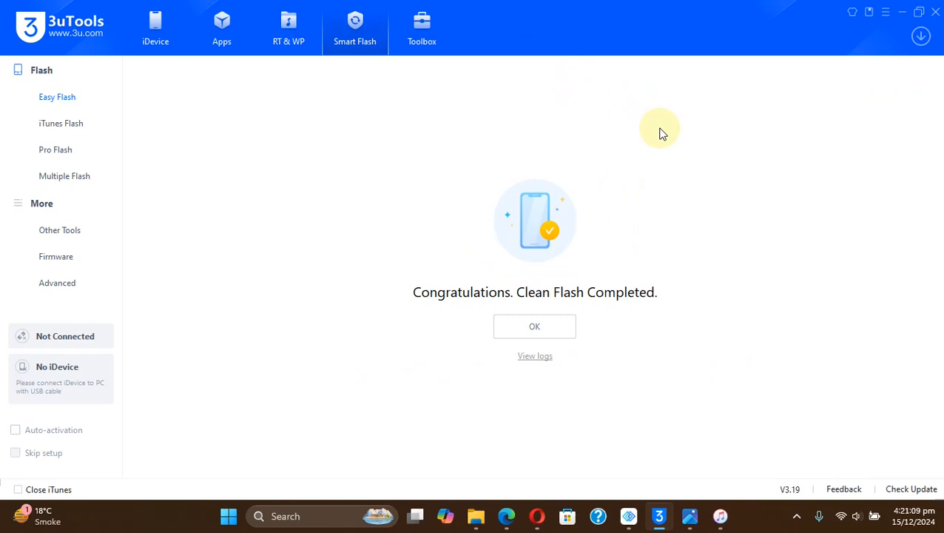
mouse_move(653, 161)
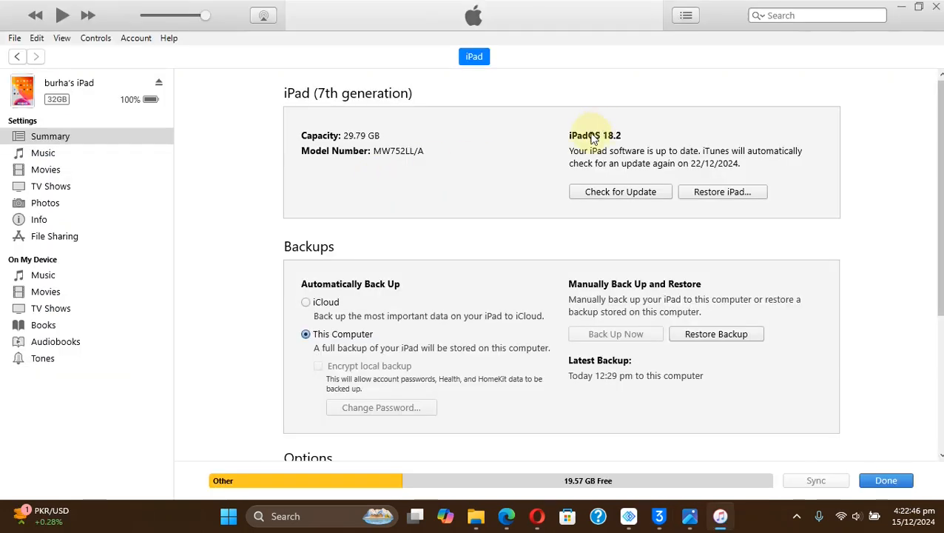
- Toggle the iPadOS 18.2 version text in iTunes to show build 22C5125e
click(595, 135)
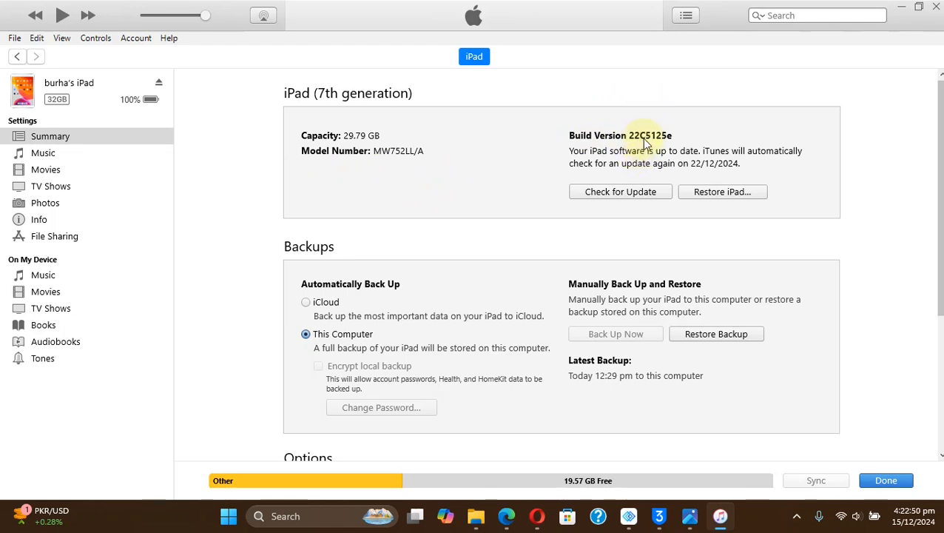
mouse_move(598, 155)
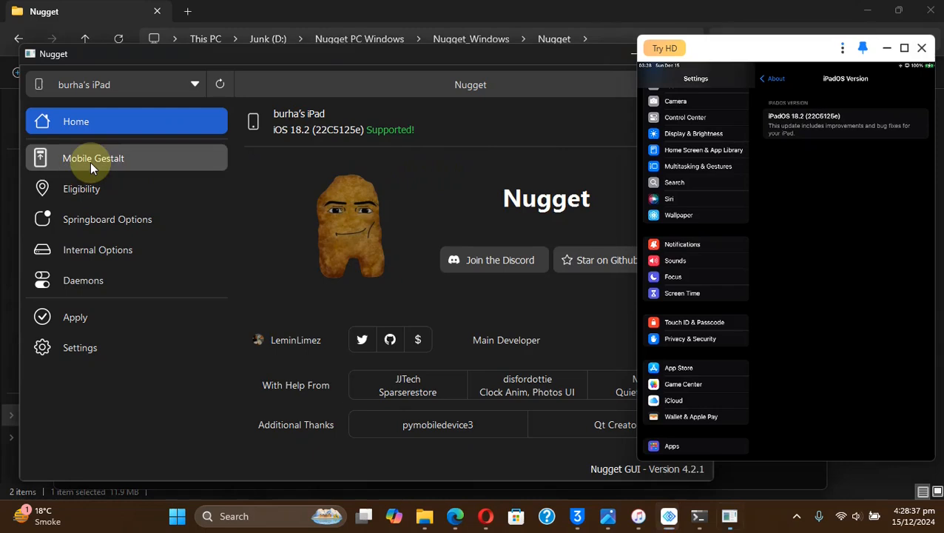
- Open Nugget's Mobile Gestalt page with the iPad recognized on 18.2 (22C5125e)
click(93, 157)
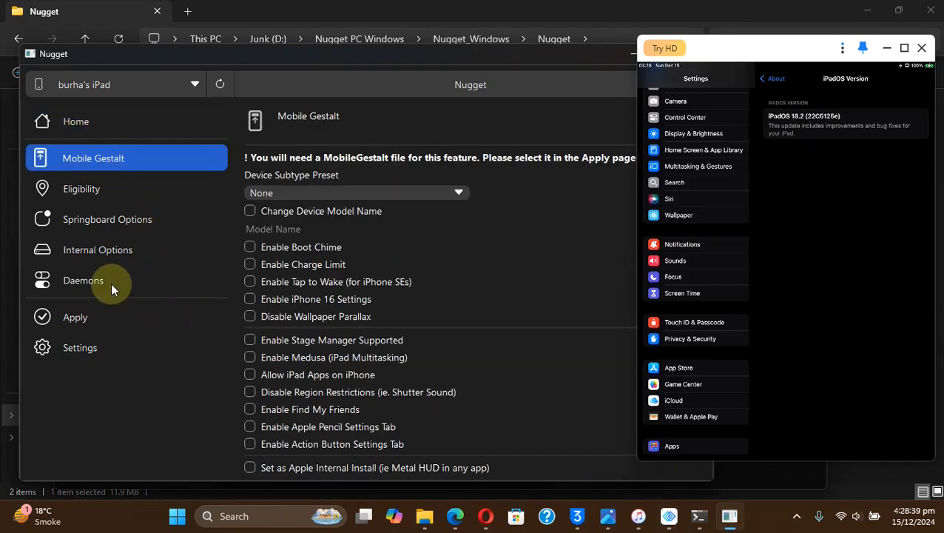
mouse_move(407, 120)
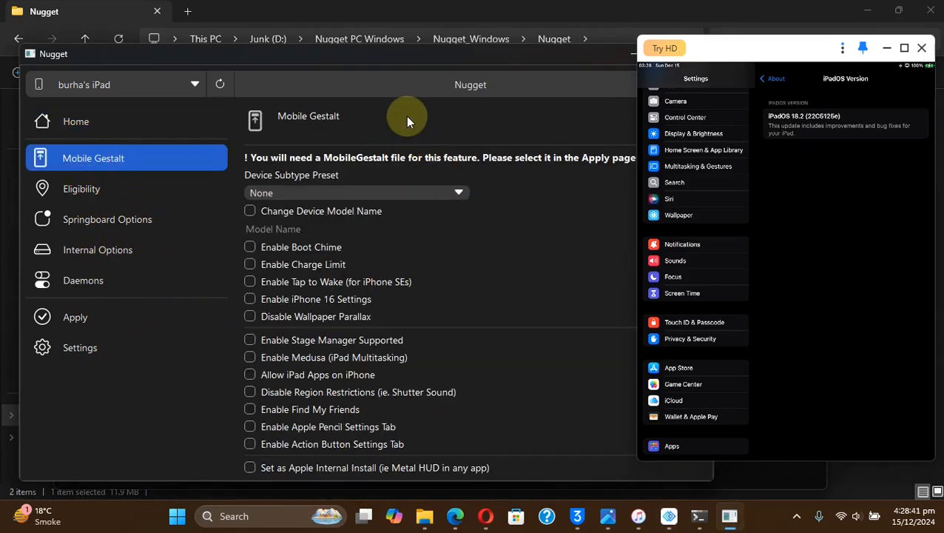